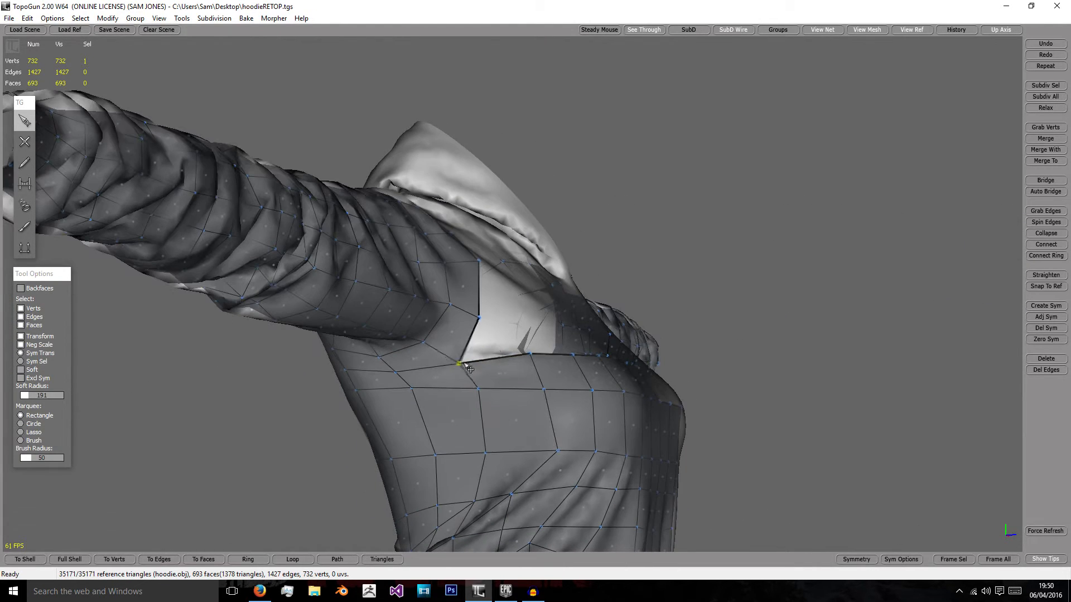
Shape a chest vertex and draw new edges across the open left chest area
drag(470, 369, 522, 367)
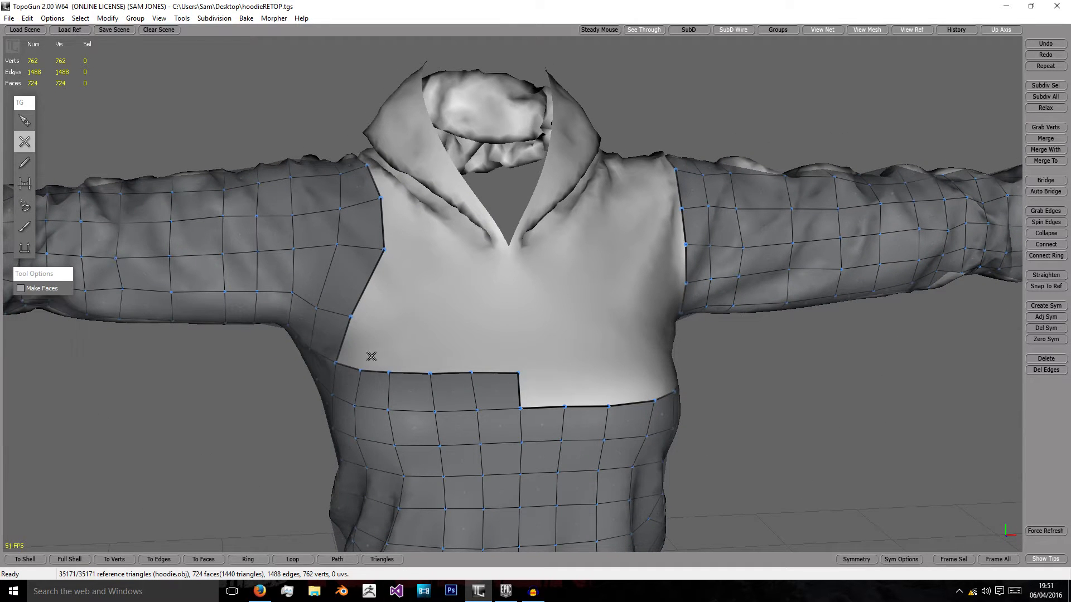
drag(370, 356, 386, 199)
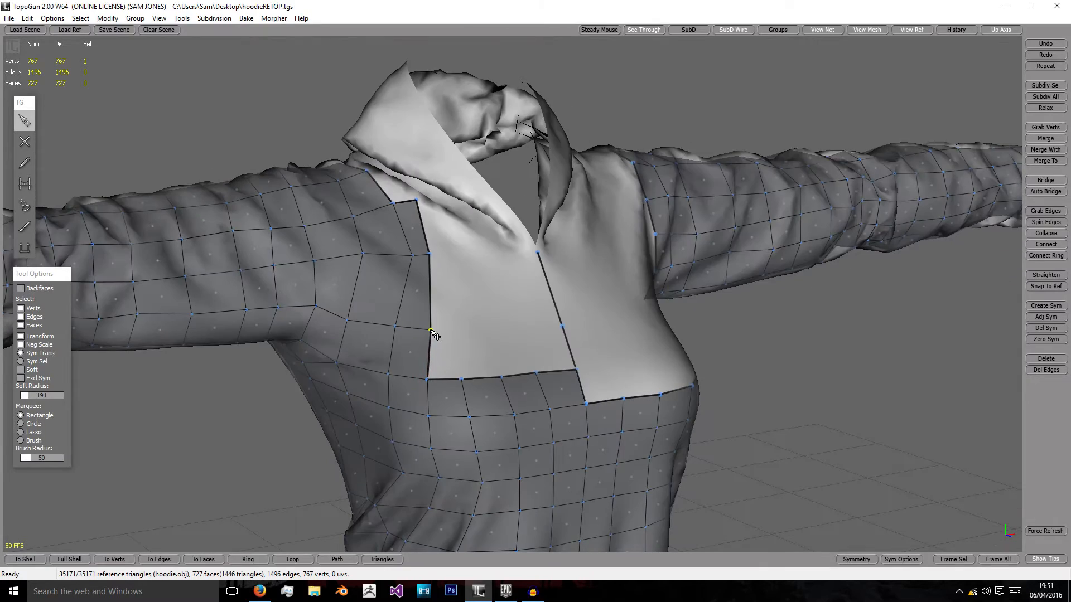
Add a vertex on the left chest patch and pull its border vertices against the collar
drag(434, 334, 588, 274)
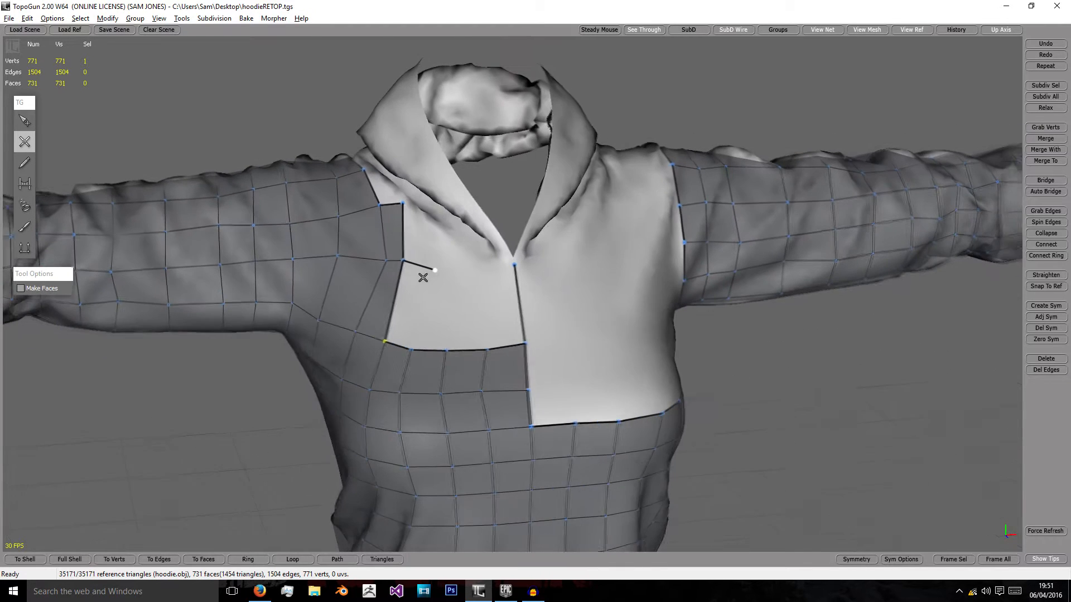
click(518, 264)
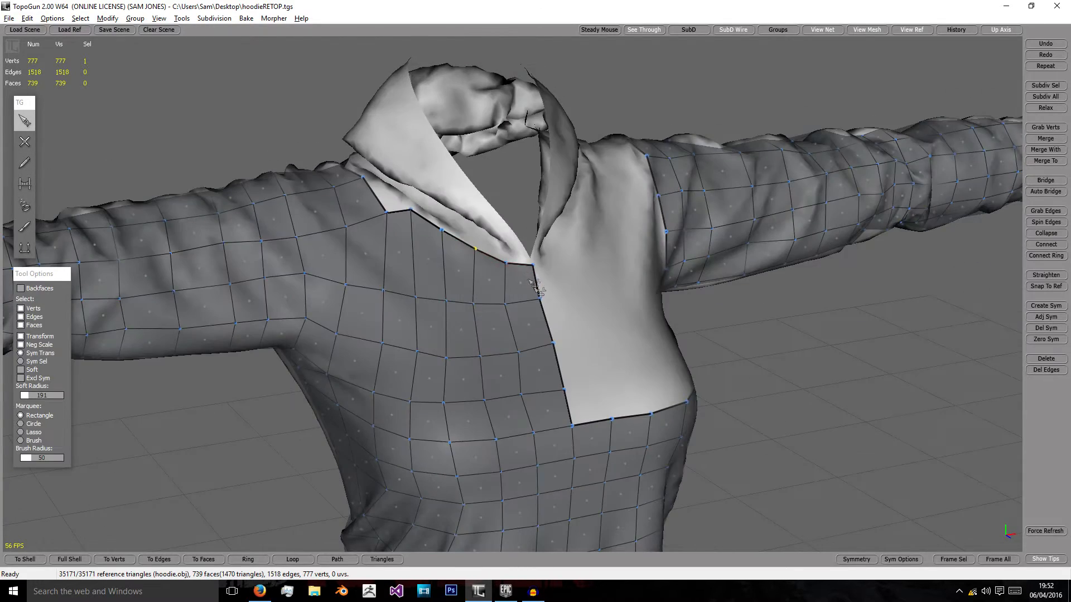
drag(533, 287, 369, 245)
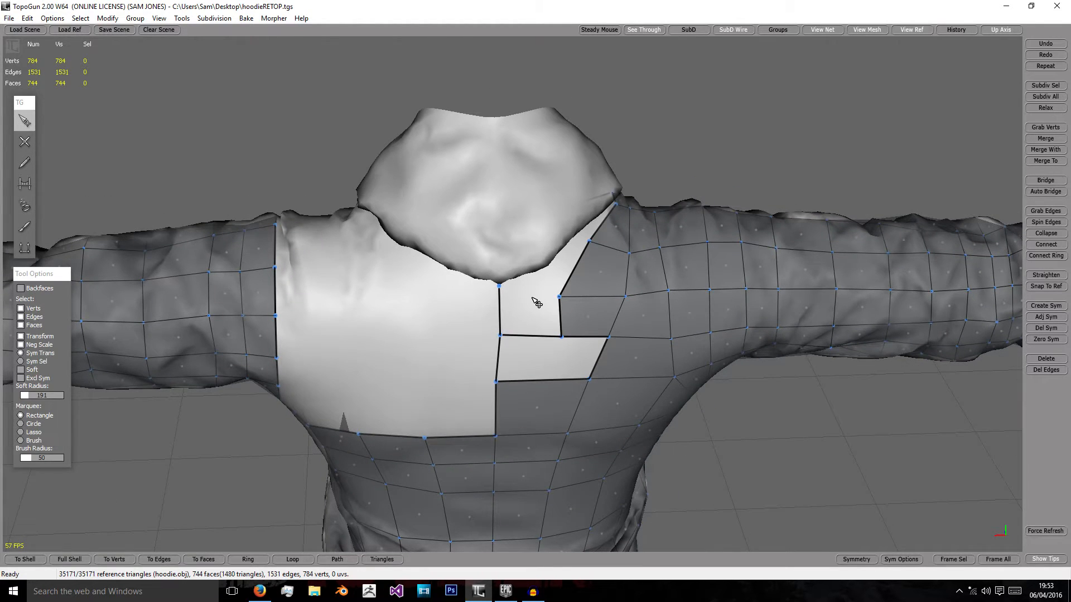
Build a new quad on the upper back and reposition its vertex
click(559, 280)
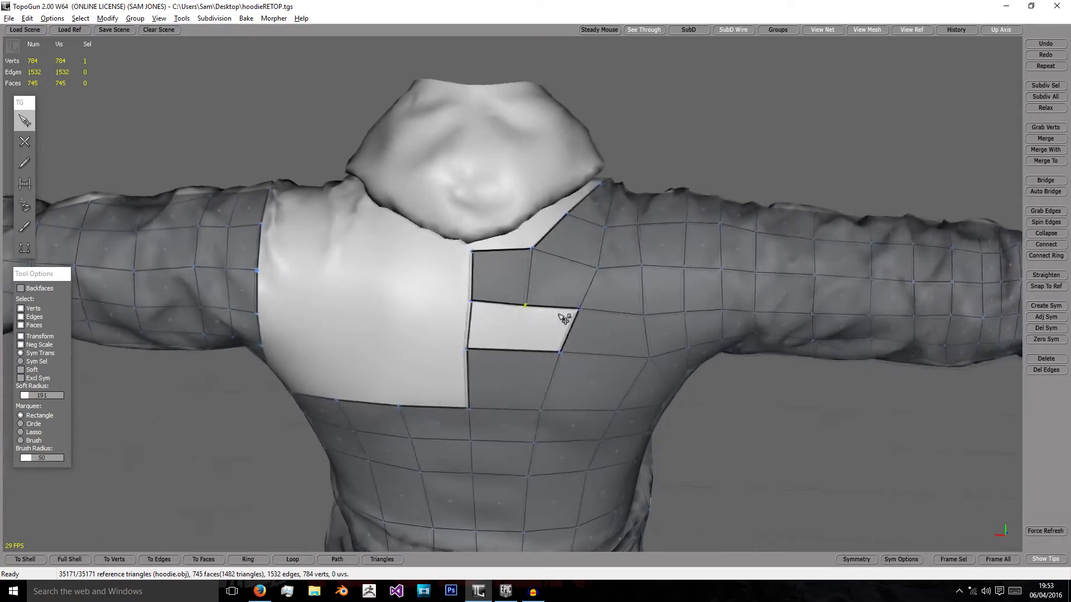
drag(547, 308, 376, 328)
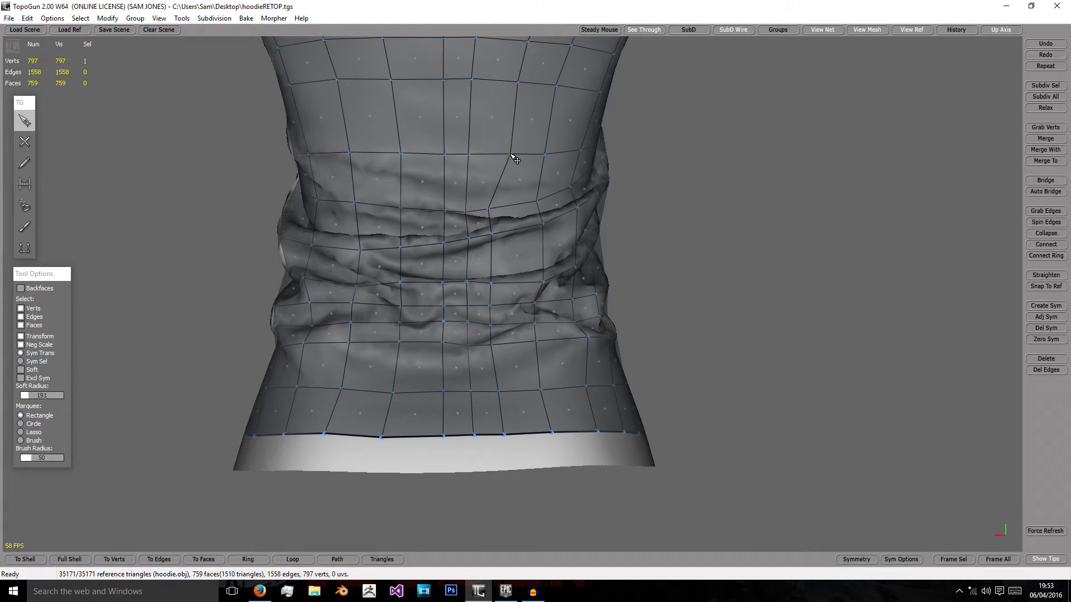
Adjust the lower torso vertices so the front mesh reaches the hem
drag(513, 158, 492, 255)
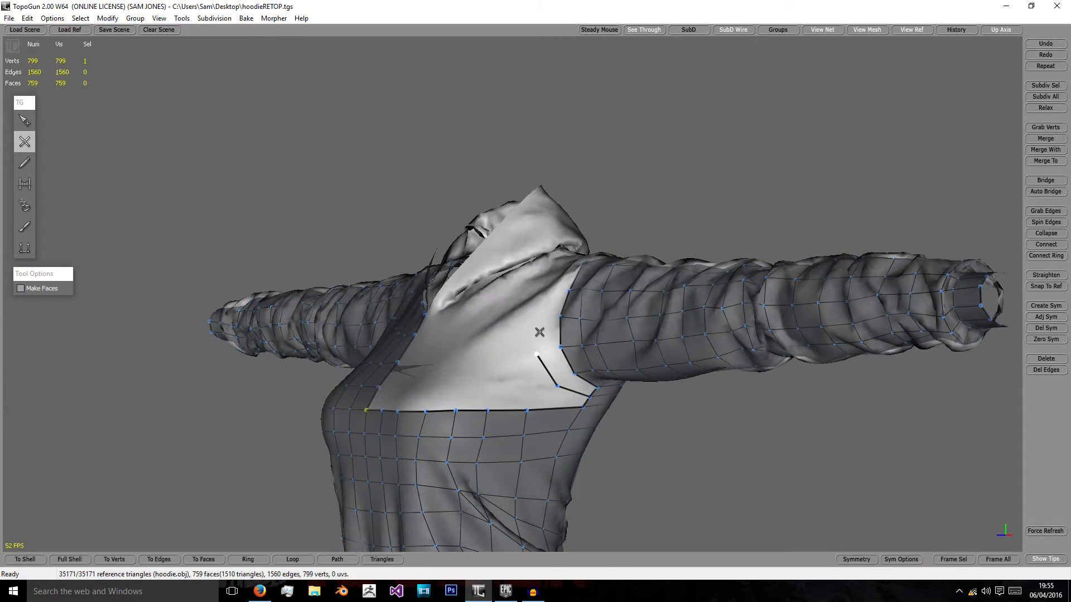
Draw a new edge down across the open right chest area
drag(540, 334, 529, 427)
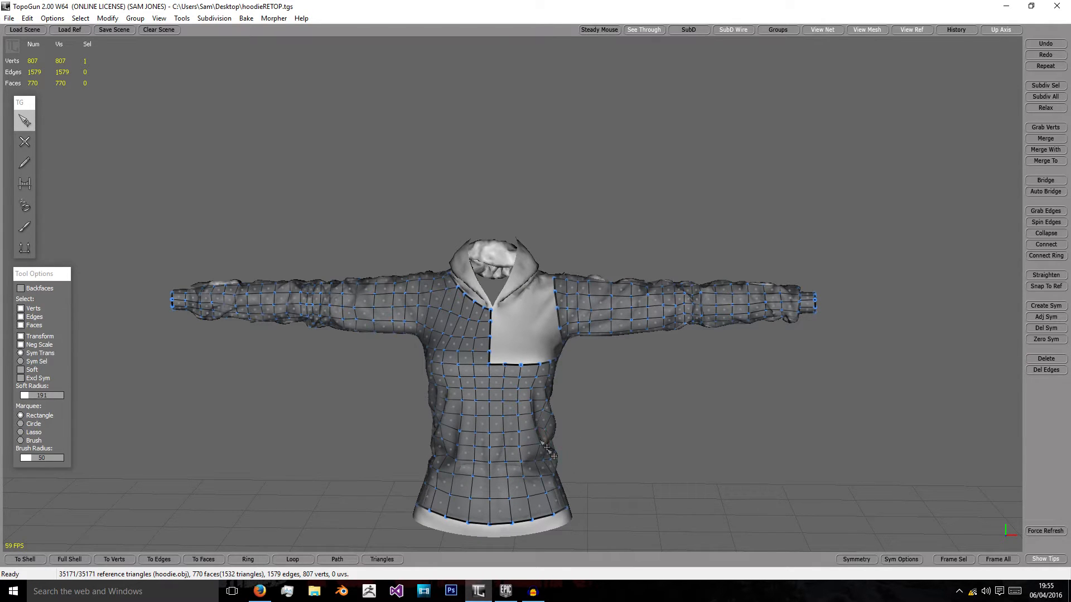
mouse_move(464, 427)
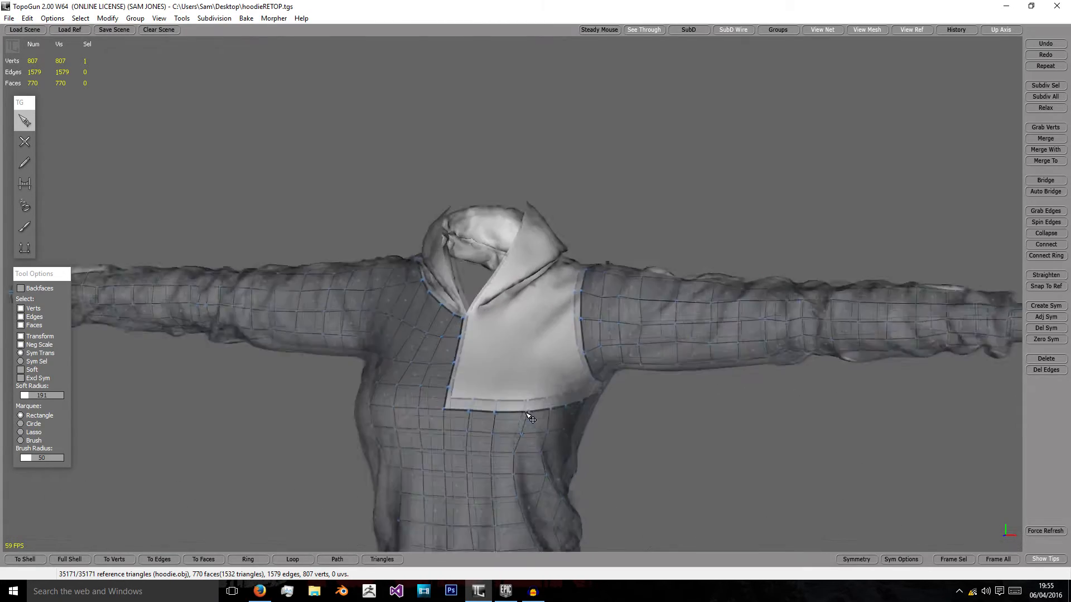
Pick a chest border vertex and draw an edge across the right chest gap
click(23, 183)
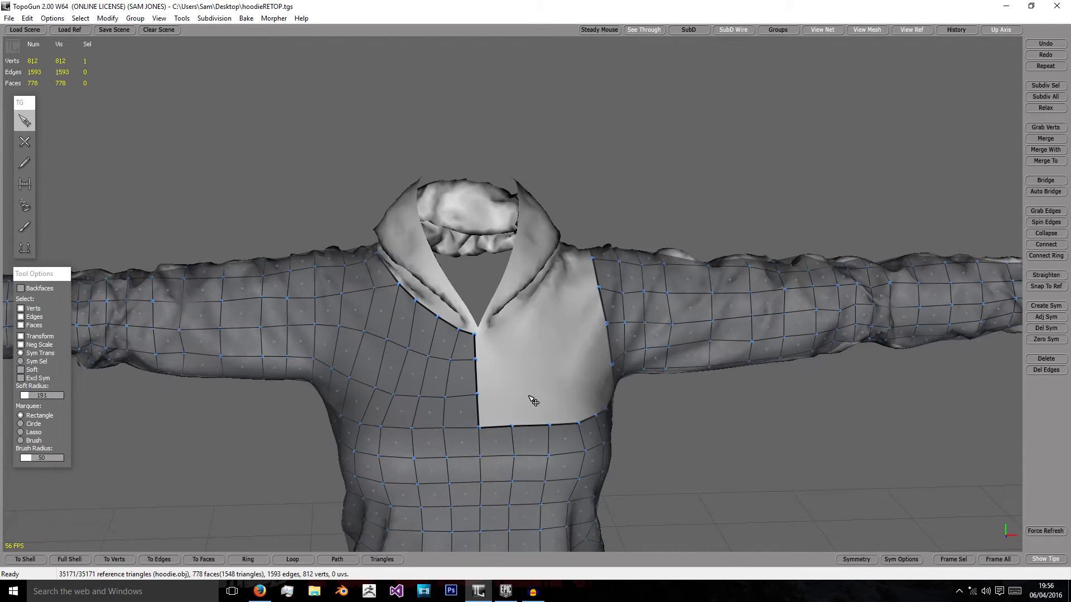
click(23, 142)
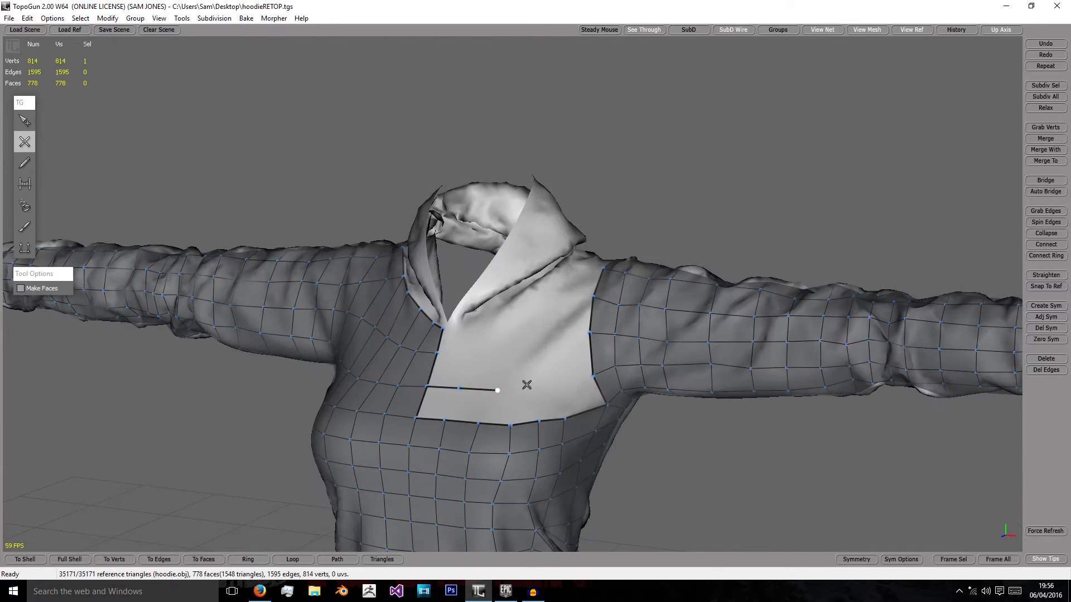
drag(496, 390, 591, 376)
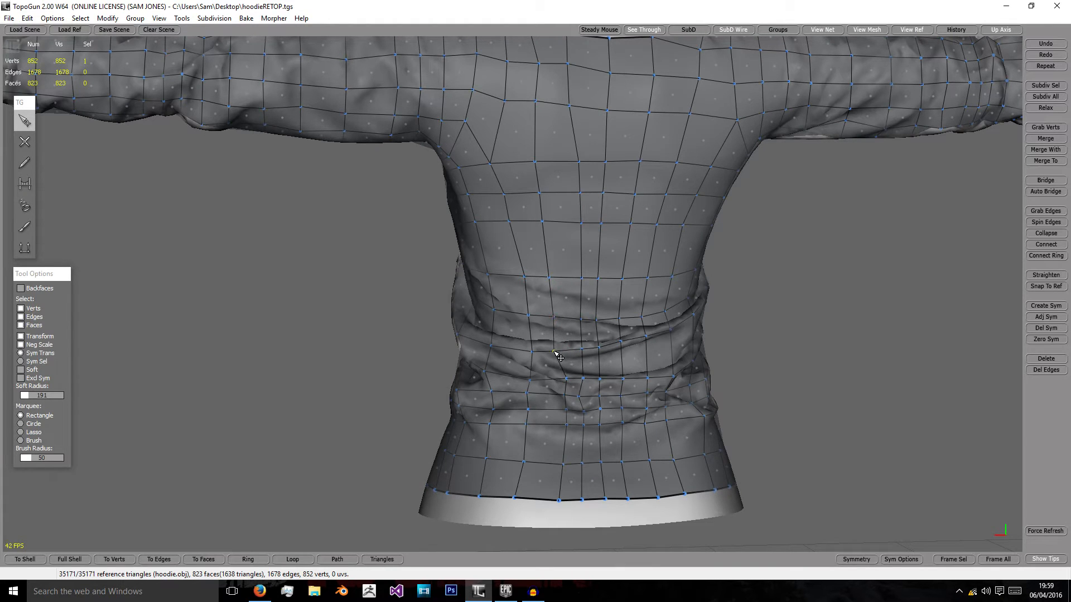
mouse_move(557, 380)
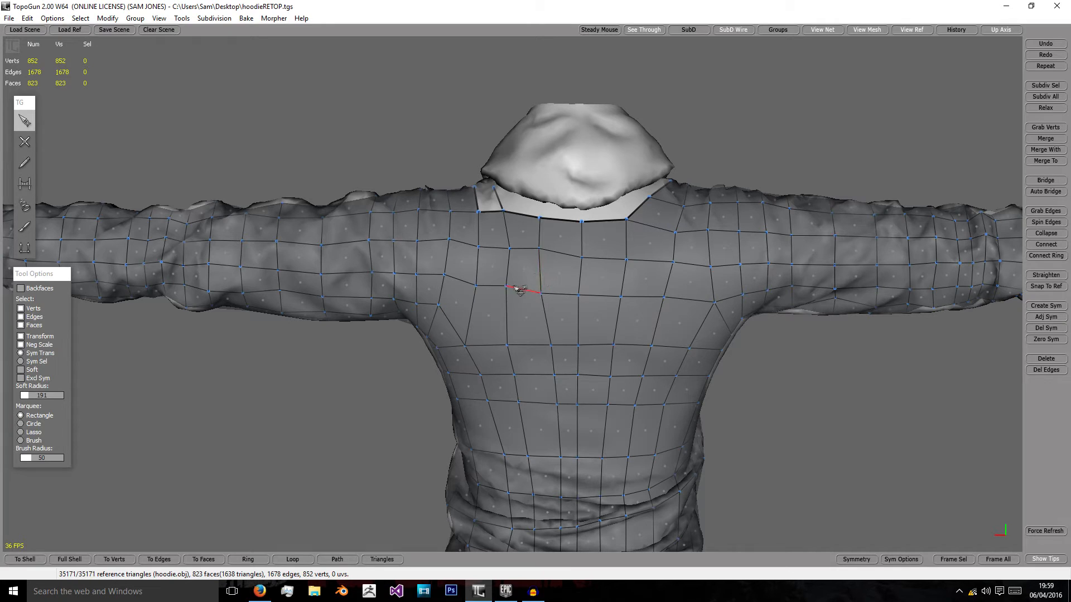
Pick upper back vertices and reposition one to even out the back quad grid
click(518, 288)
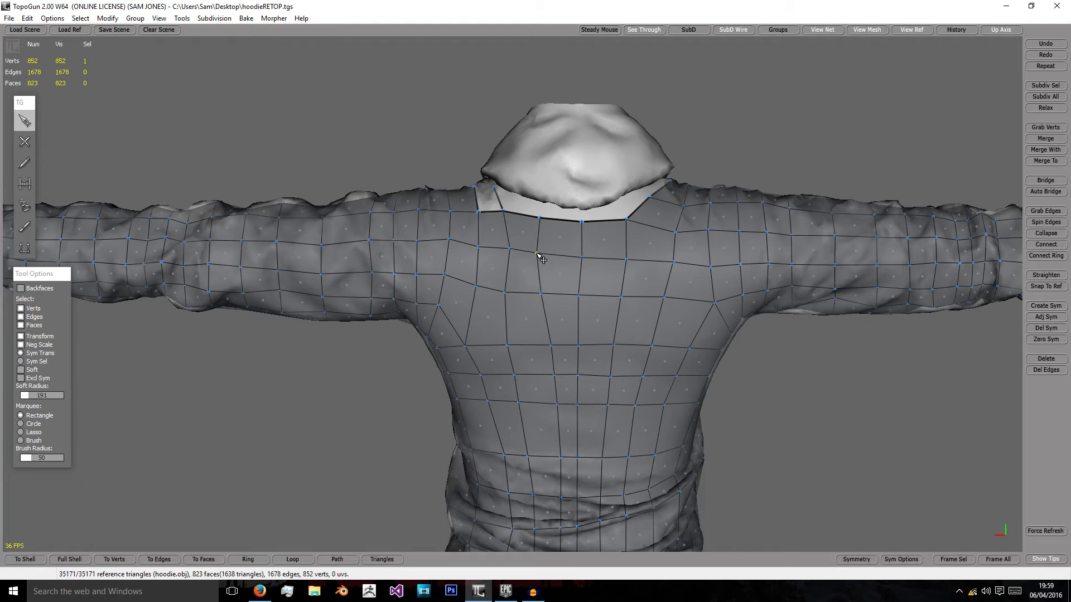
click(591, 220)
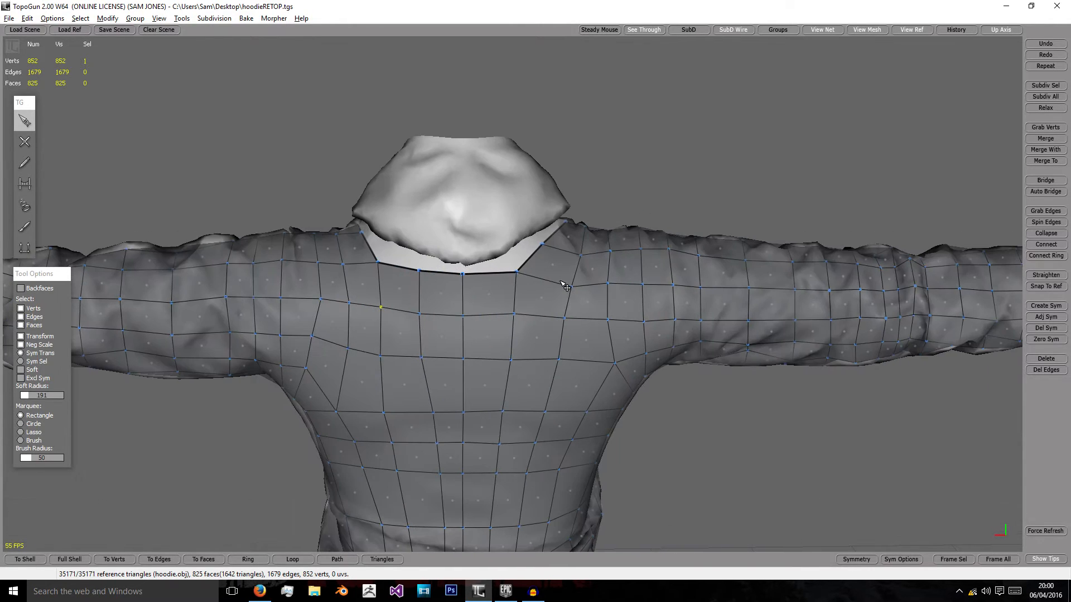
drag(564, 283, 579, 290)
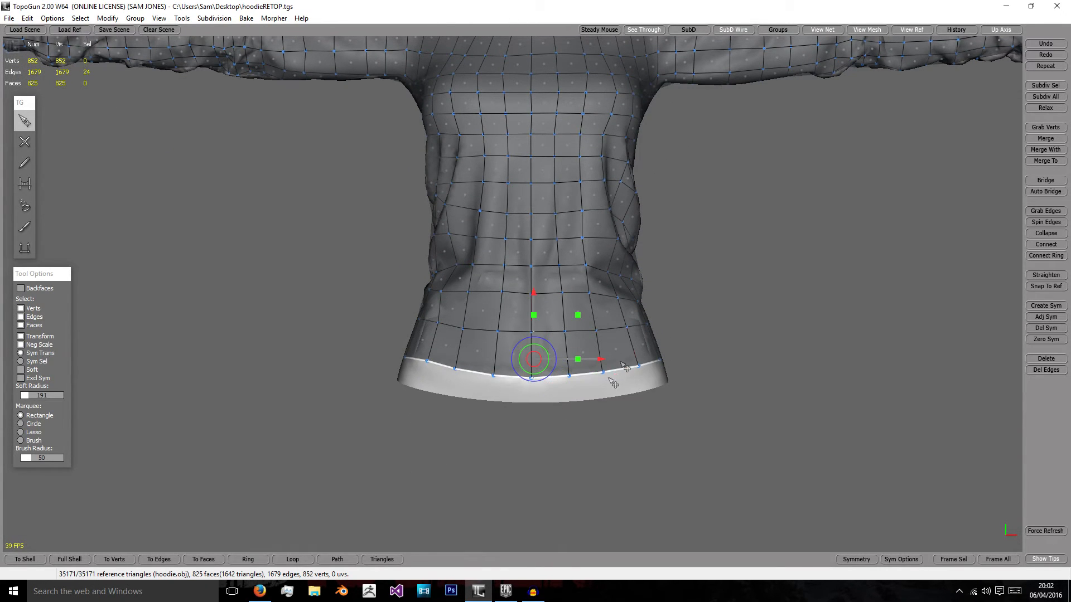
mouse_move(23, 227)
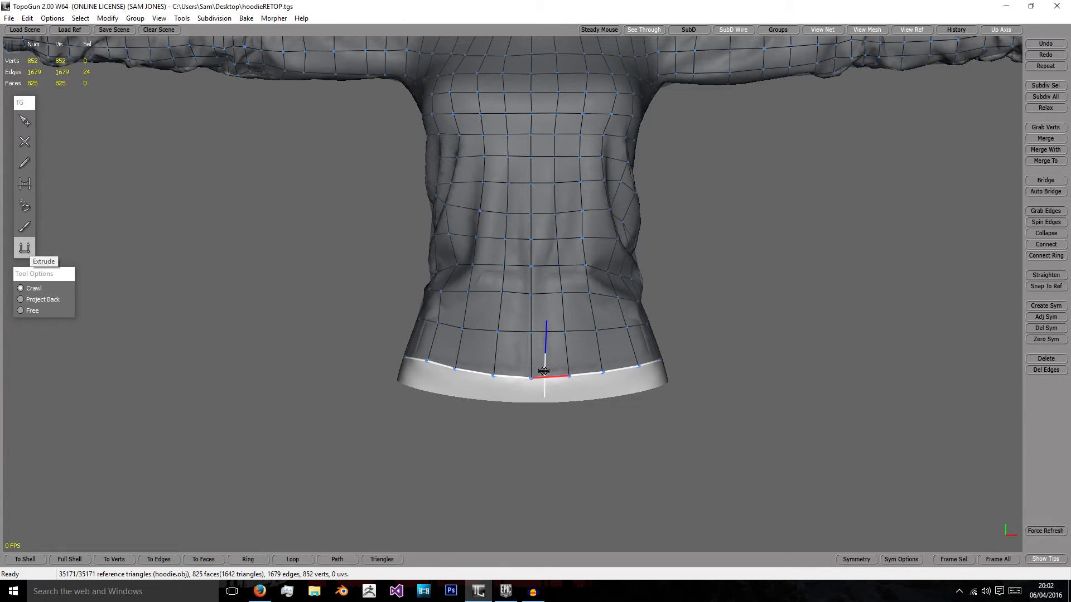
Extrude the bottom edge loop of the front torso down to the hem
drag(544, 370, 544, 416)
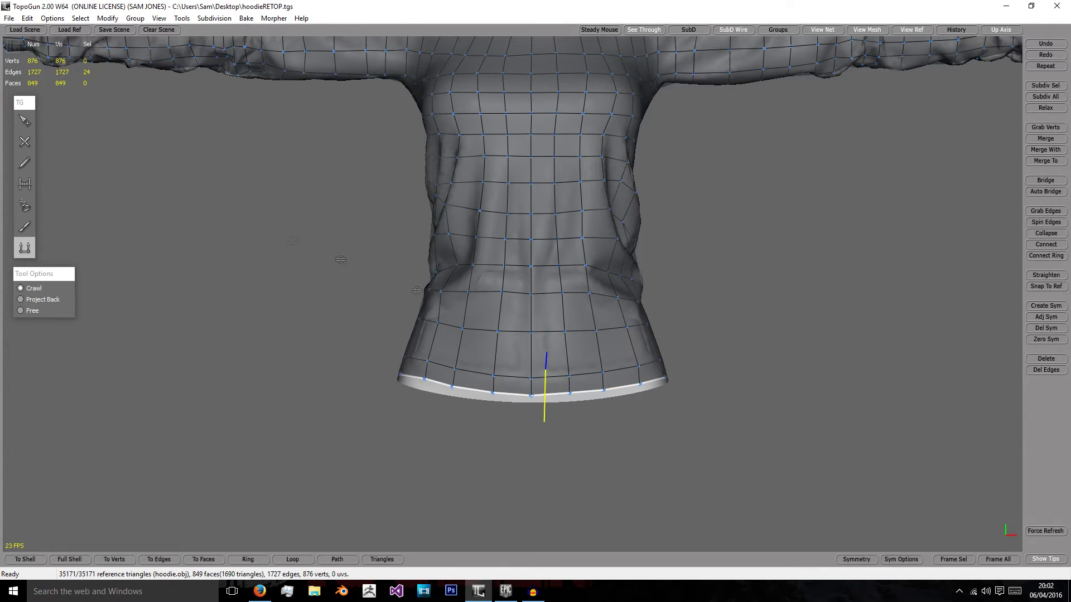
click(23, 120)
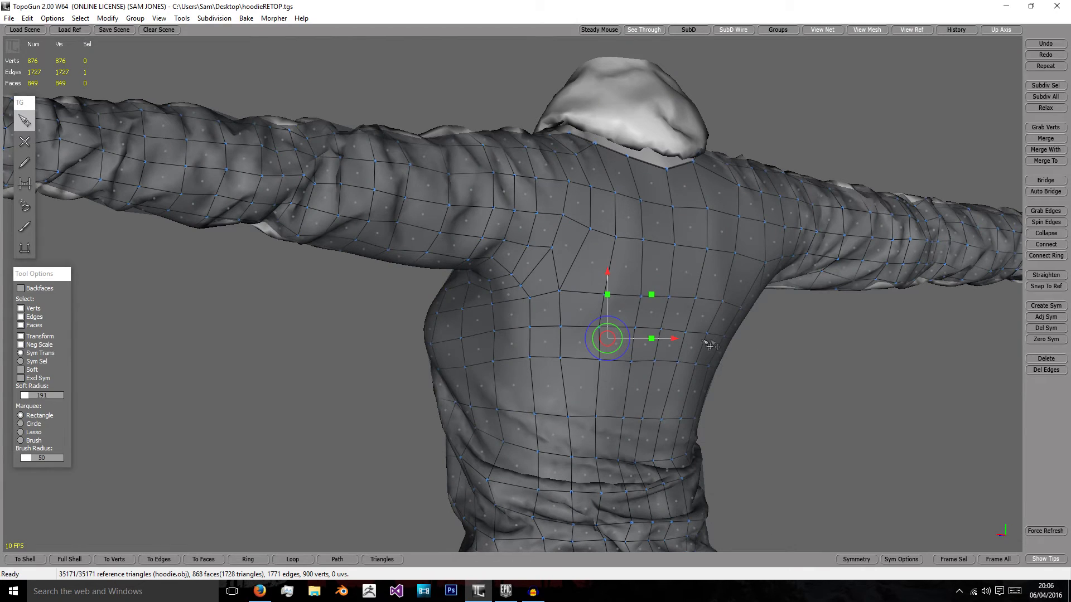
Select an edge in the vertical back strip of faces to be removed
click(717, 351)
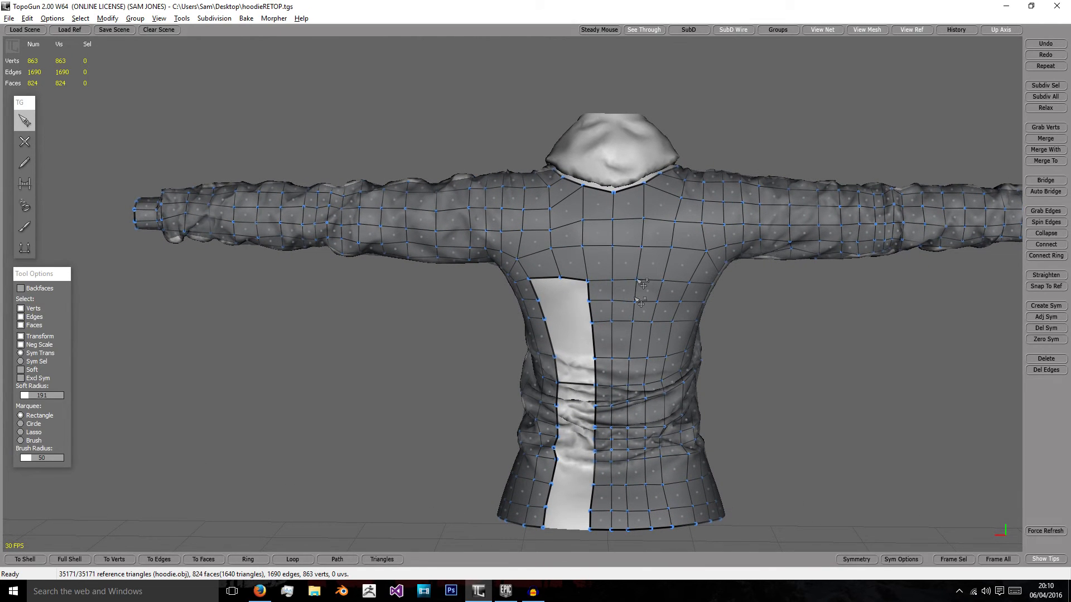
Pick the vertex at the top of the back gap to start rebuilding the column
click(640, 299)
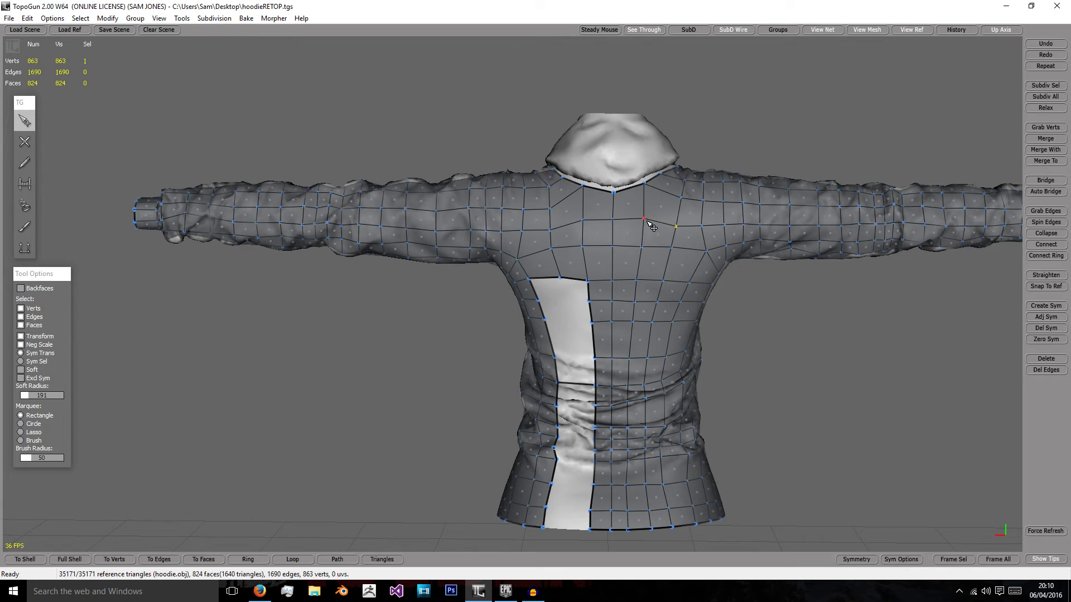
mouse_move(686, 207)
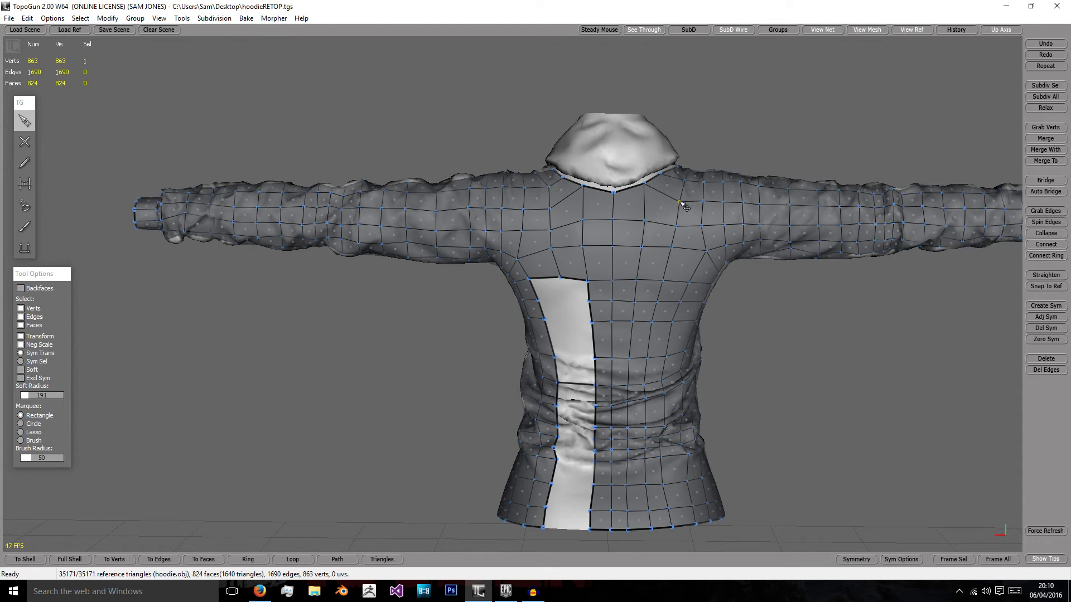
mouse_move(557, 211)
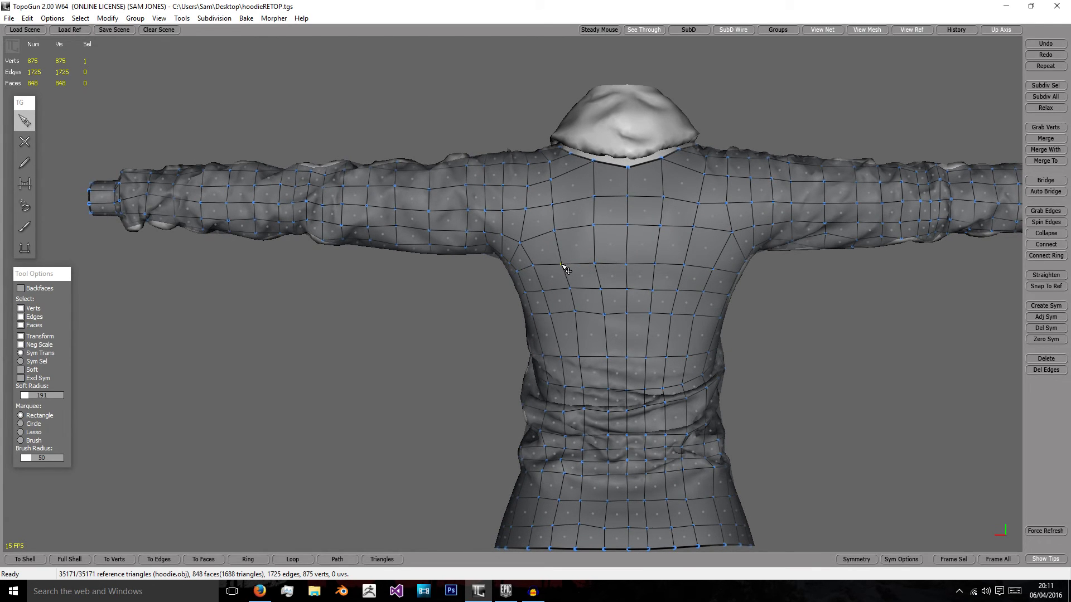
Move the side vertices outward so the new faces hug the hoodie's side and chest
drag(560, 267, 643, 273)
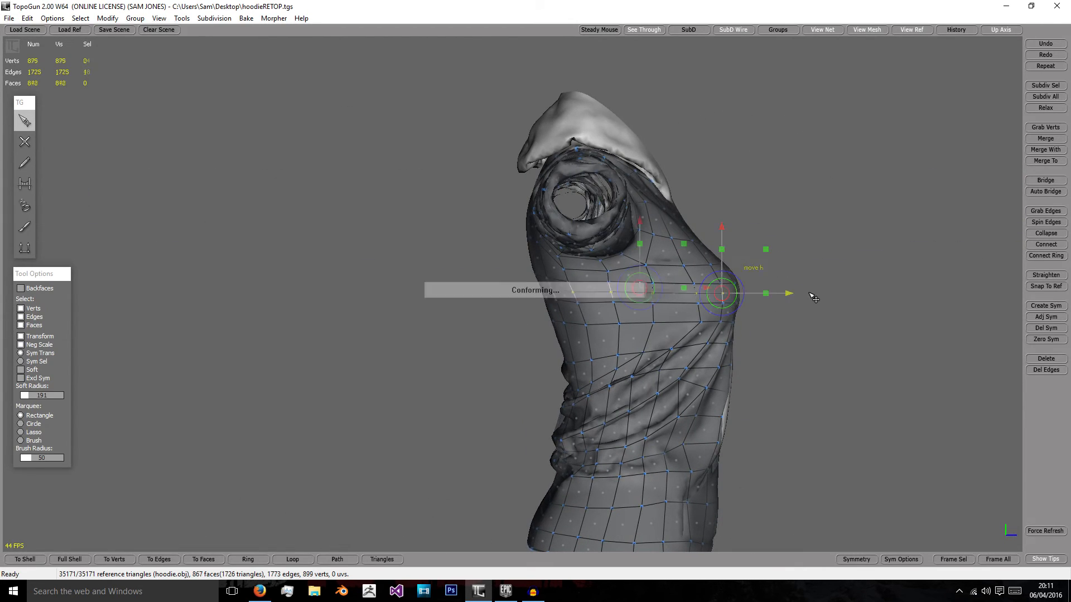
drag(720, 293, 643, 308)
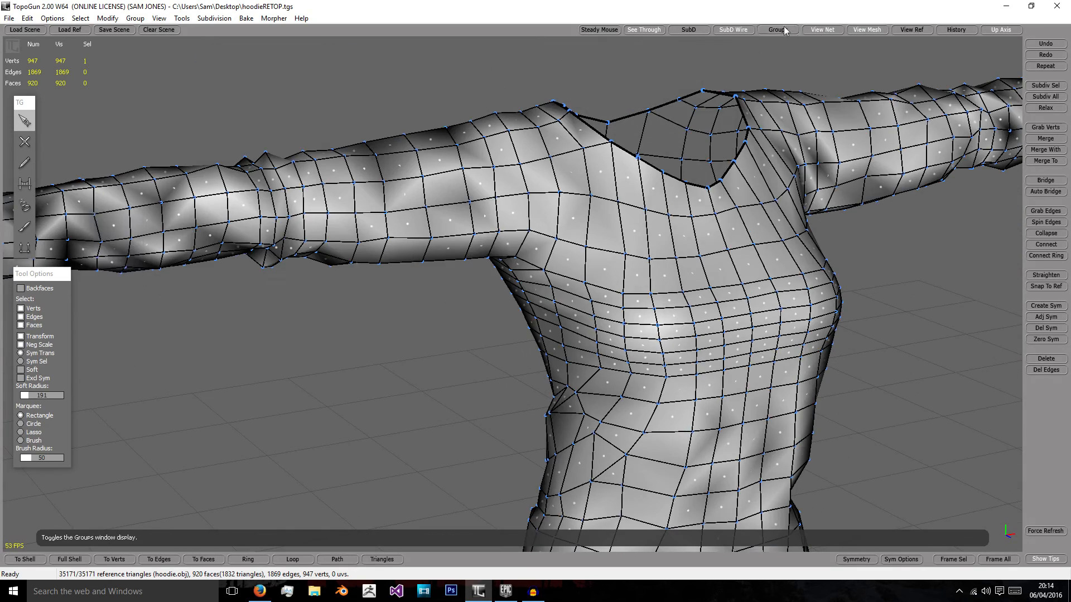
Show the Groups window and orbit around the 920-face hoodie mesh, checking torso, side and shoulder
click(776, 29)
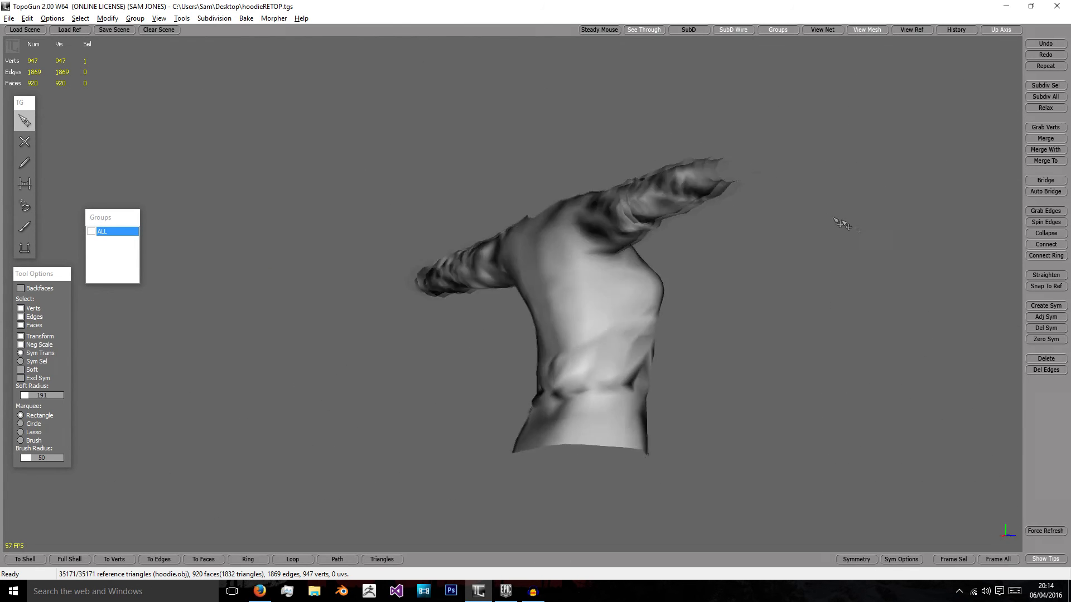
drag(840, 223, 308, 286)
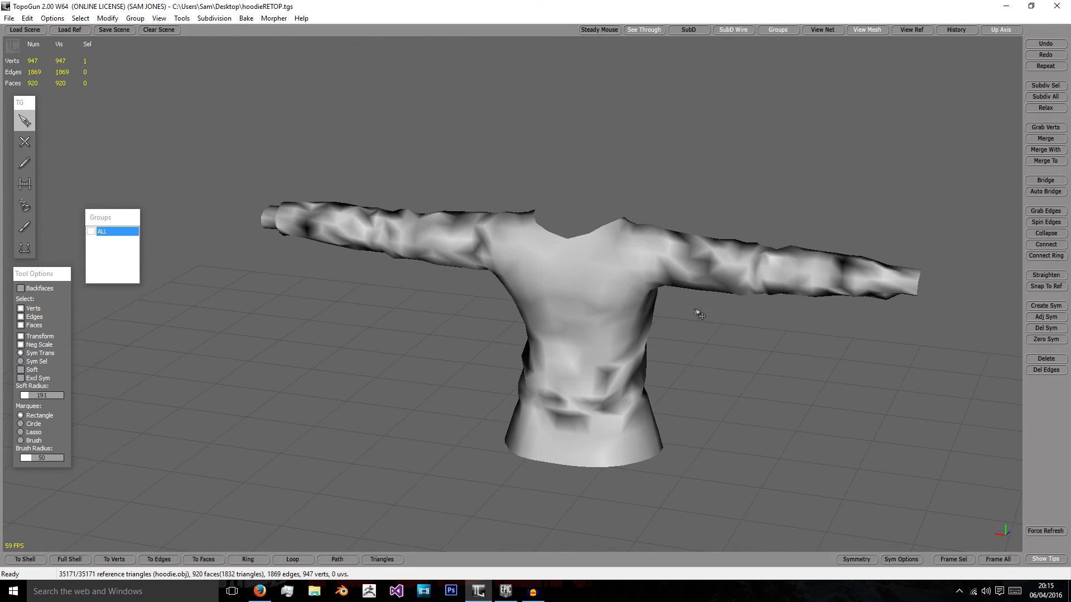
mouse_move(825, 324)
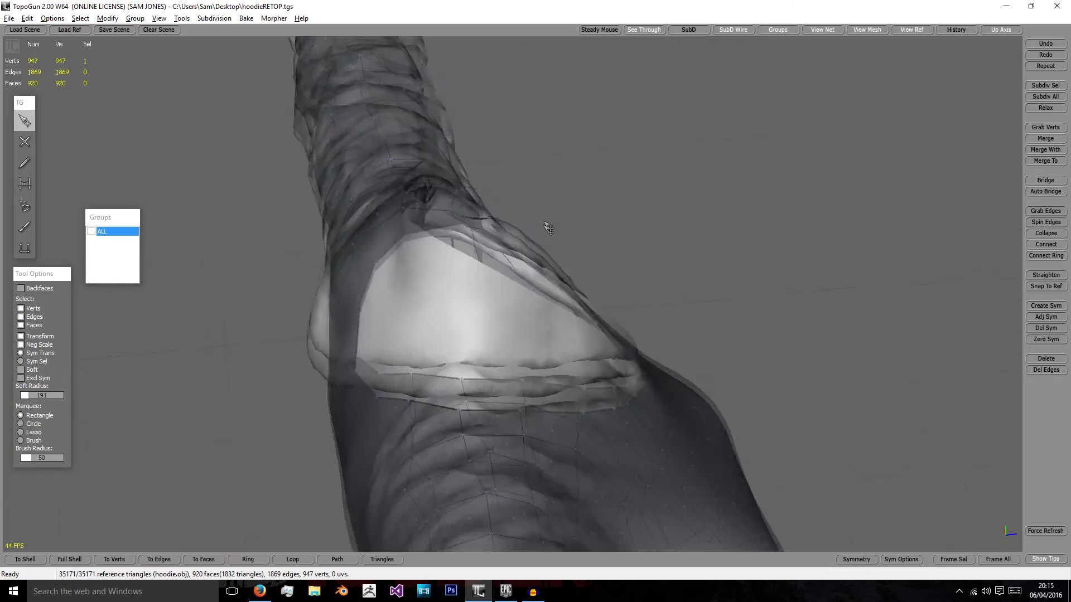
drag(549, 227, 853, 164)
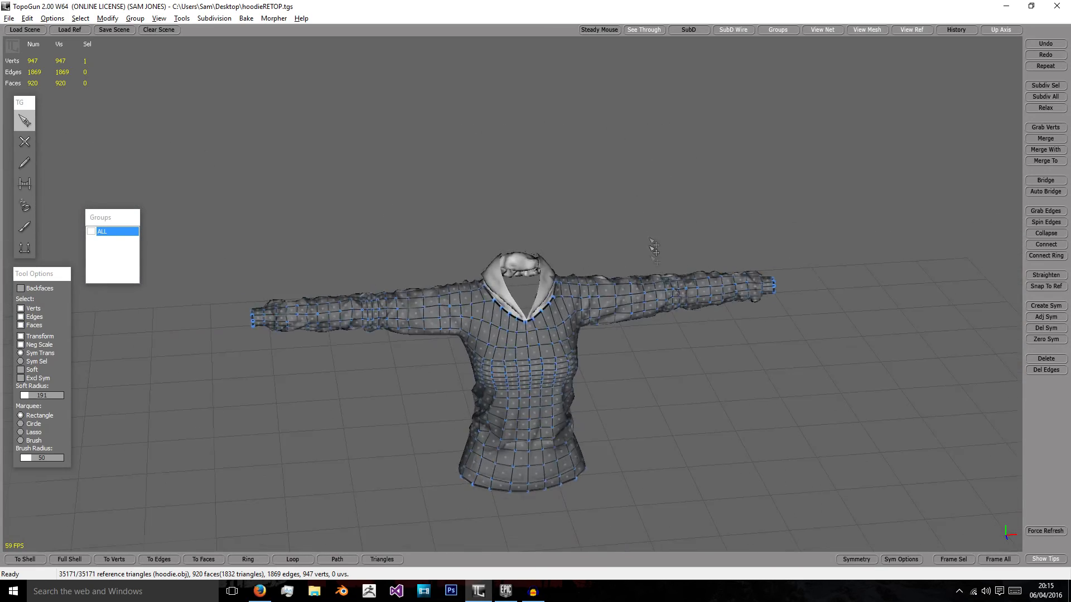
drag(653, 245, 434, 180)
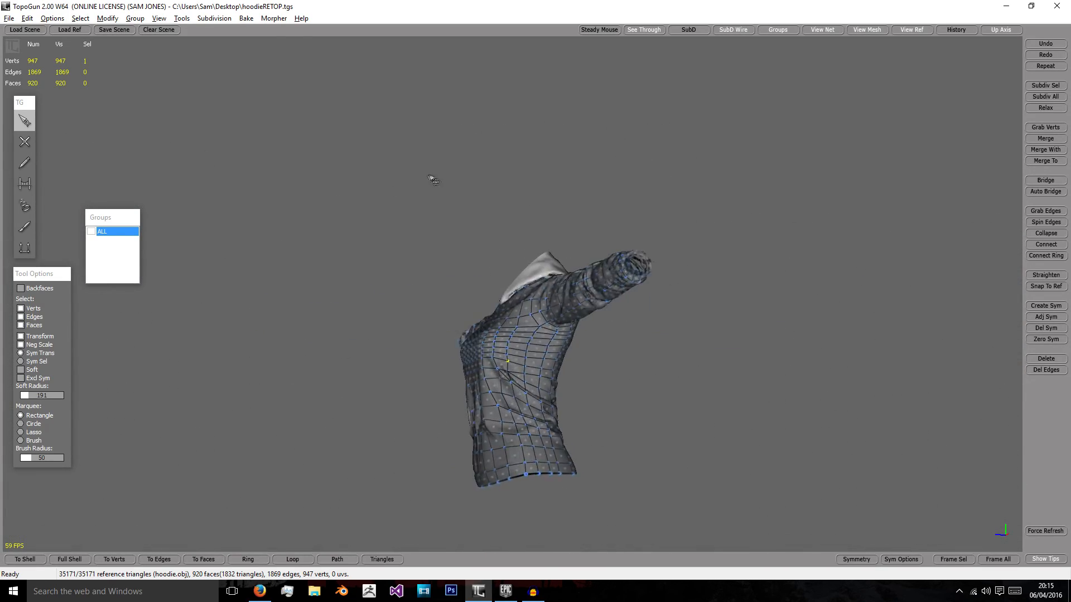
drag(432, 180, 553, 293)
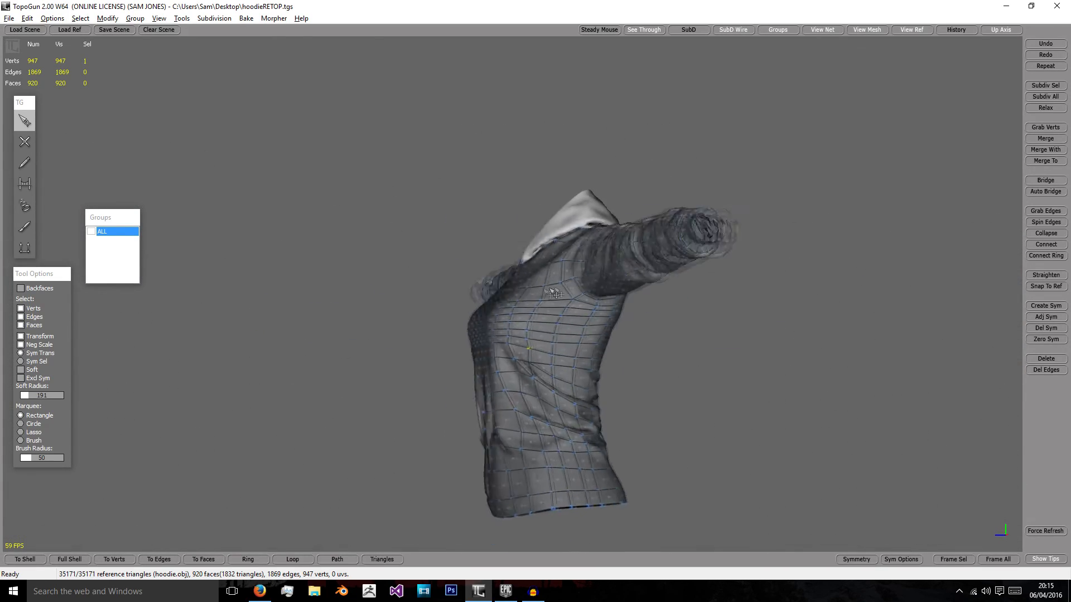